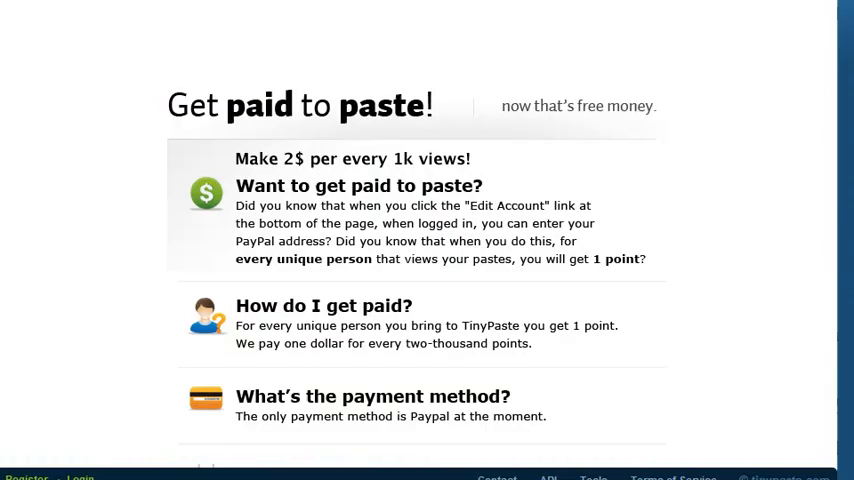
mouse_move(709, 57)
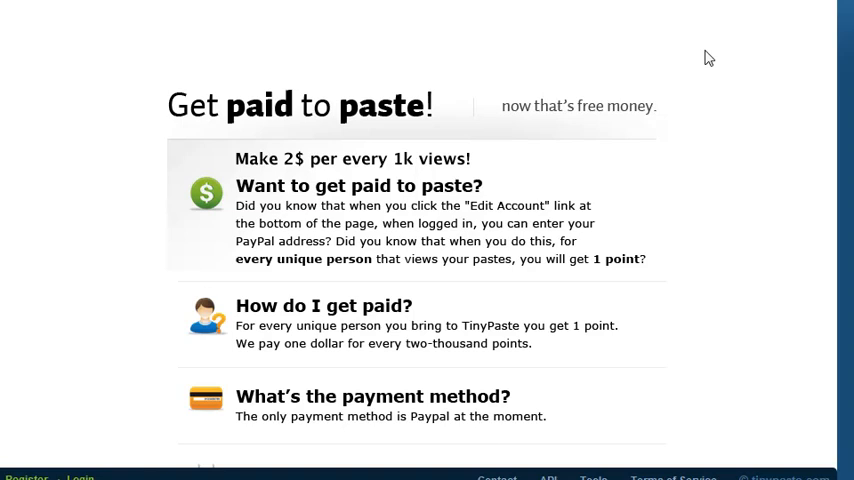
mouse_move(378, 107)
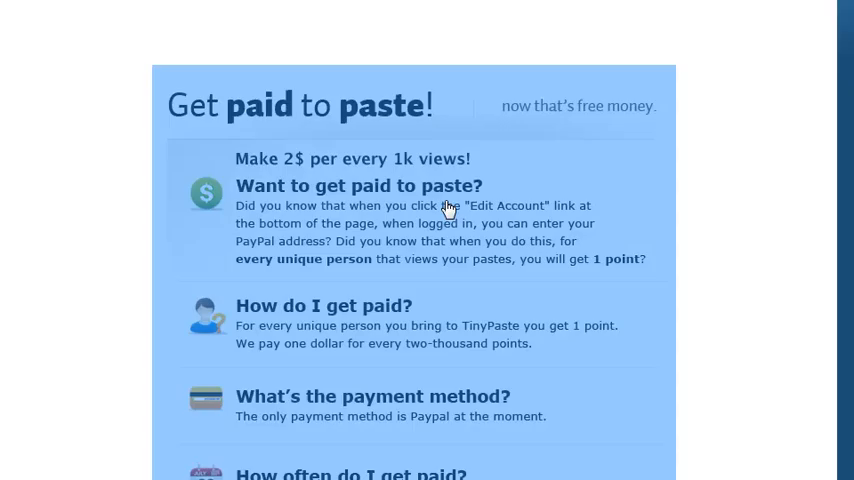
mouse_move(540, 218)
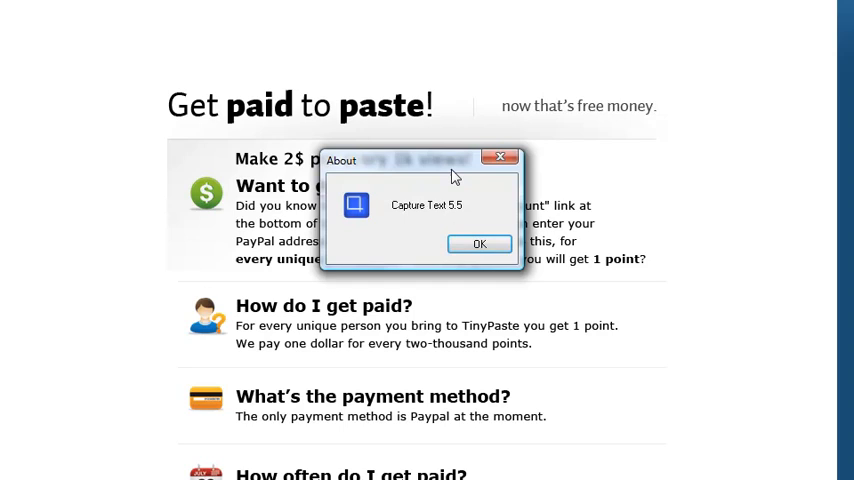
mouse_move(480, 245)
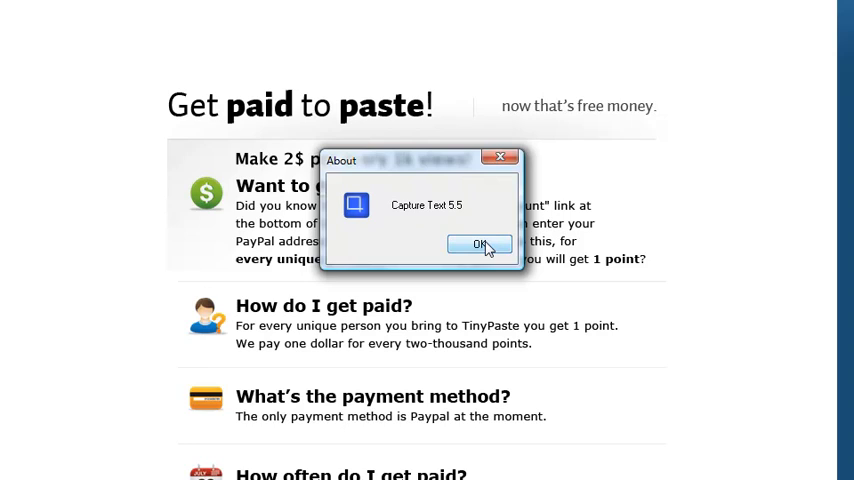
Dismiss Capture Text's About box with OK after capturing the page region.
left_click(481, 245)
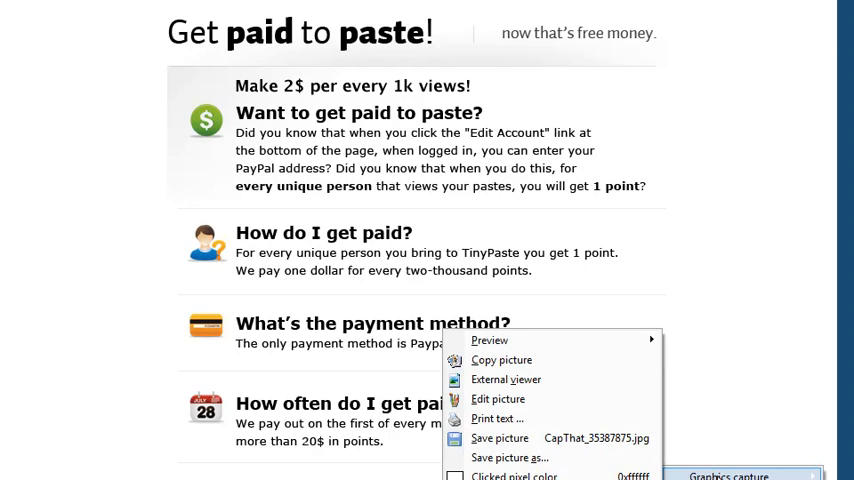
Save the captured picture as getpaidDetails, choosing its image format under Save as type.
left_click(508, 457)
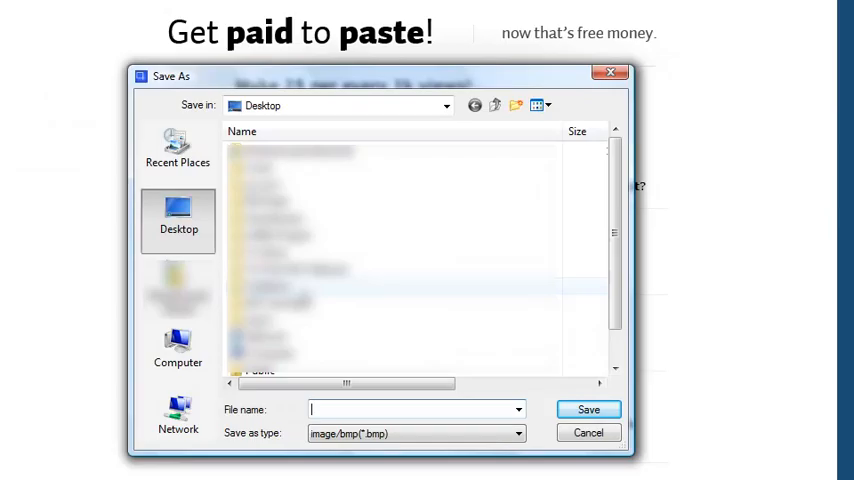
left_click(516, 433)
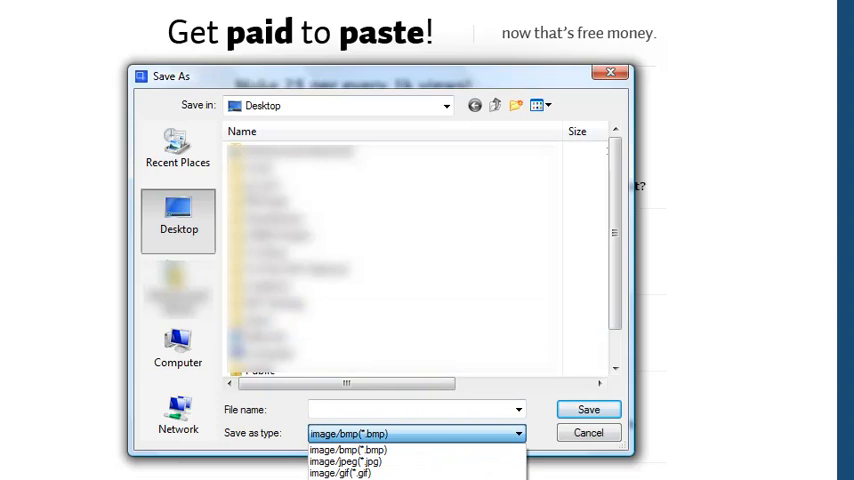
left_click(360, 462)
type("getpaidDetails.png")
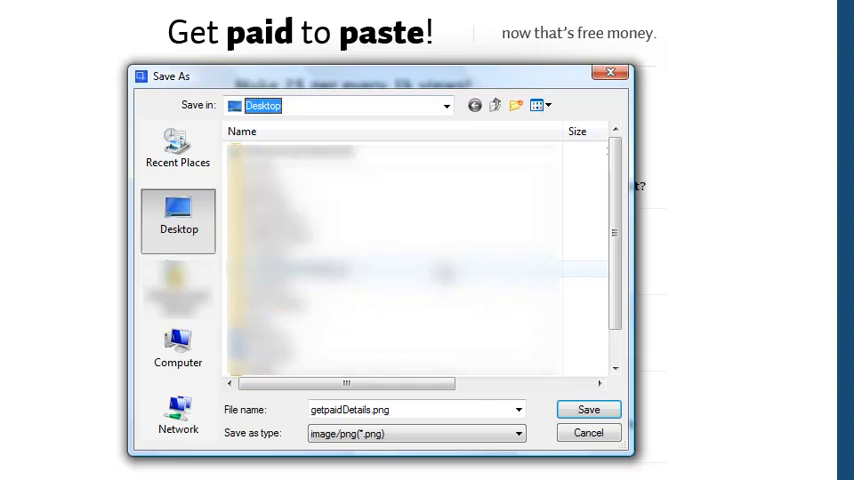
left_click(517, 433)
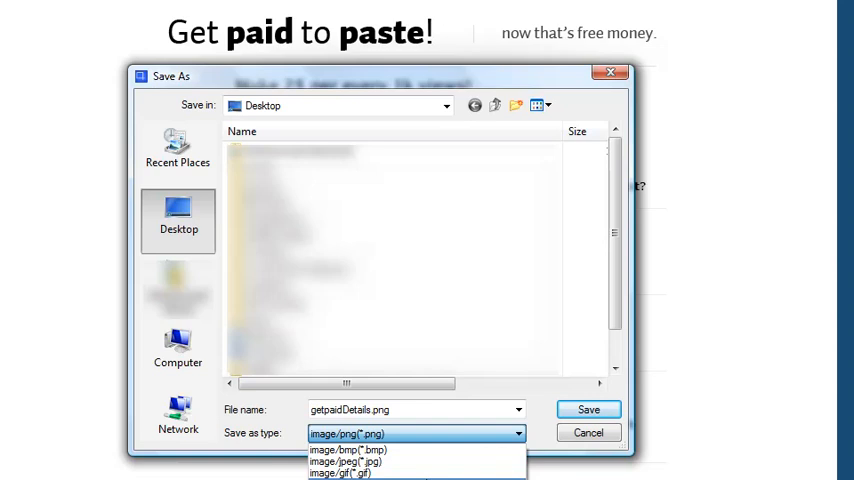
left_click(340, 465)
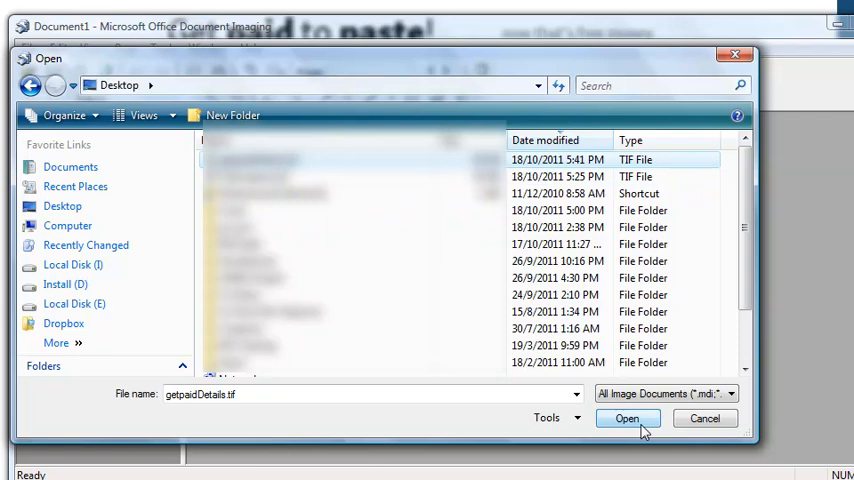
Open getpaidDetails.tif from the Desktop in Document Imaging.
left_click(627, 418)
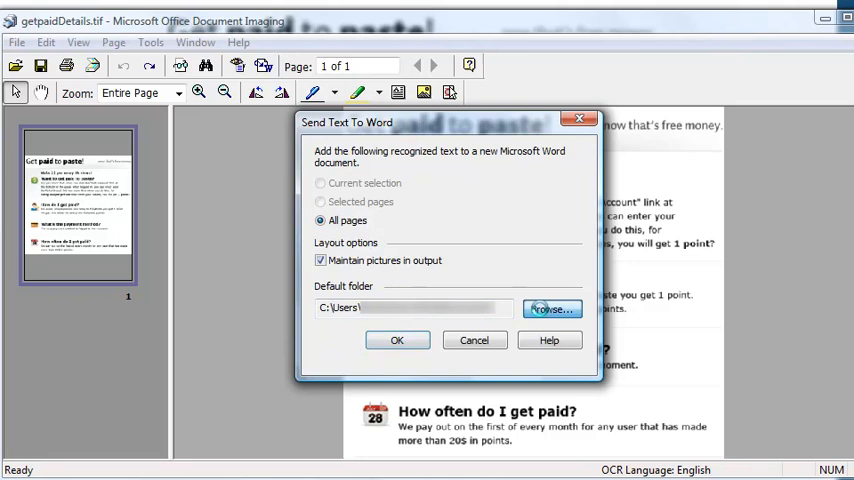
Send all pages' text to Word, accepting the OCR prompt to run recognition.
left_click(397, 340)
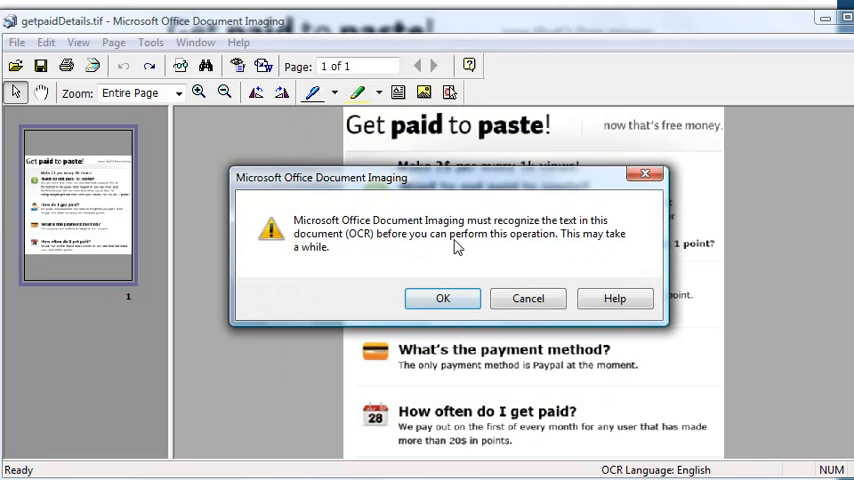
left_click(442, 298)
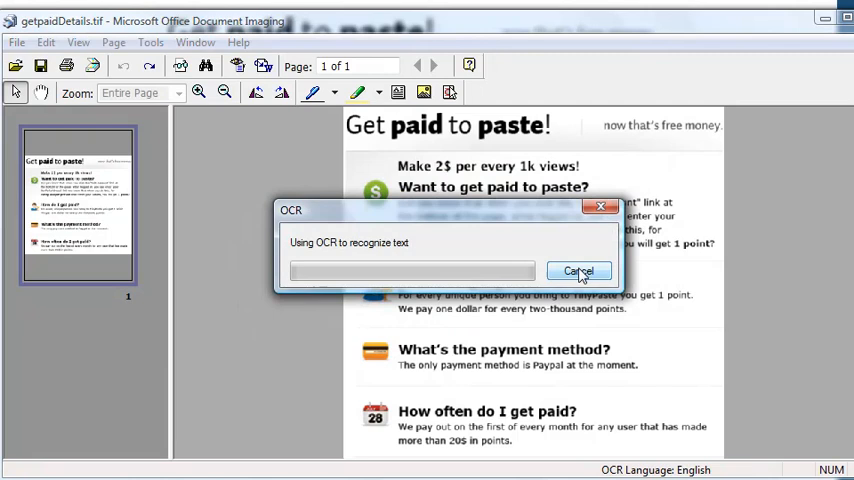
left_click(580, 271)
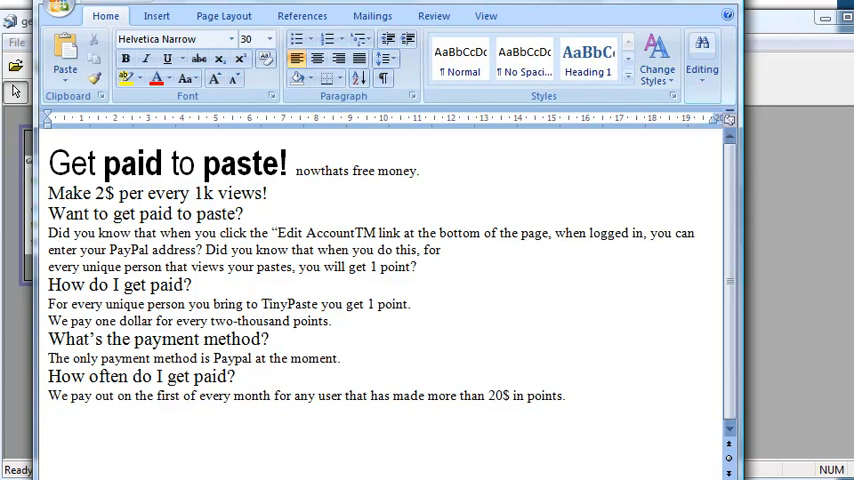
Select all the recognized Get paid to paste text in Word.
key("ctrl+a")
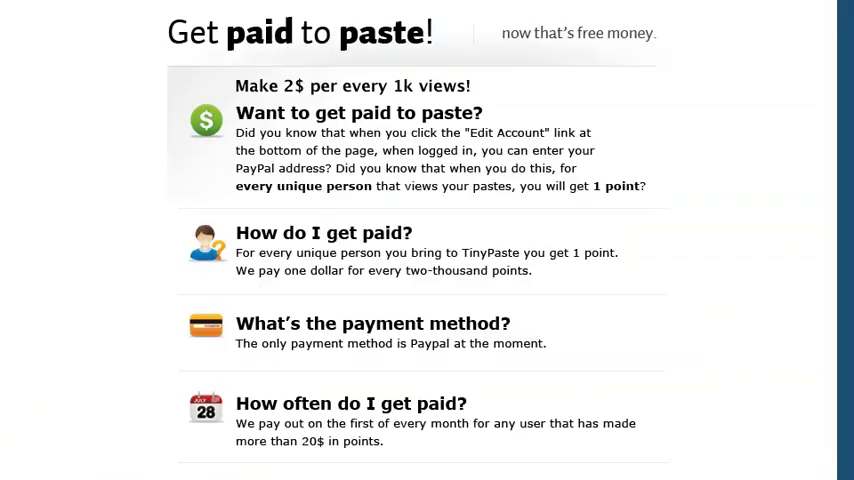
Scroll the TinyPaste page down to the 'How much will I make?' payout section.
scroll("down", 3)
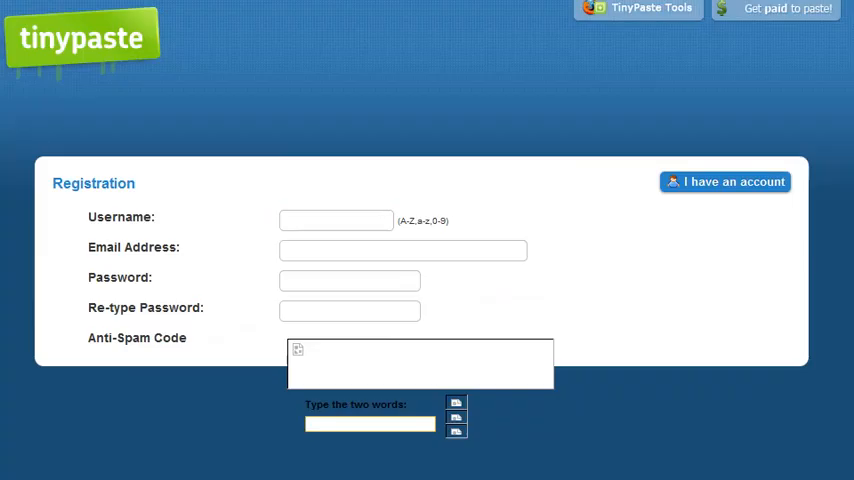
left_click(786, 9)
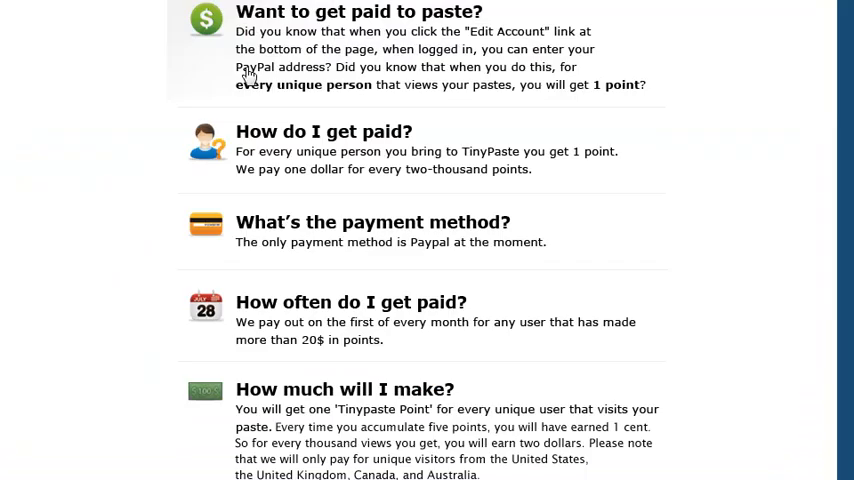
scroll("down", 3)
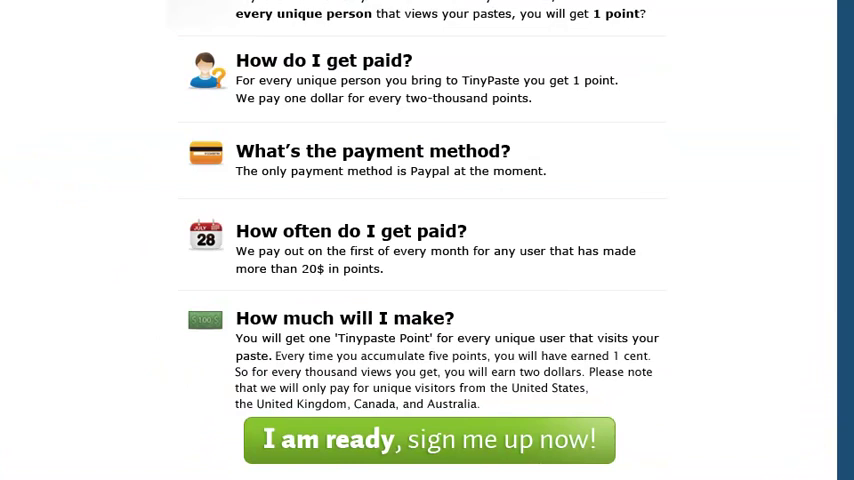
scroll("down", 3)
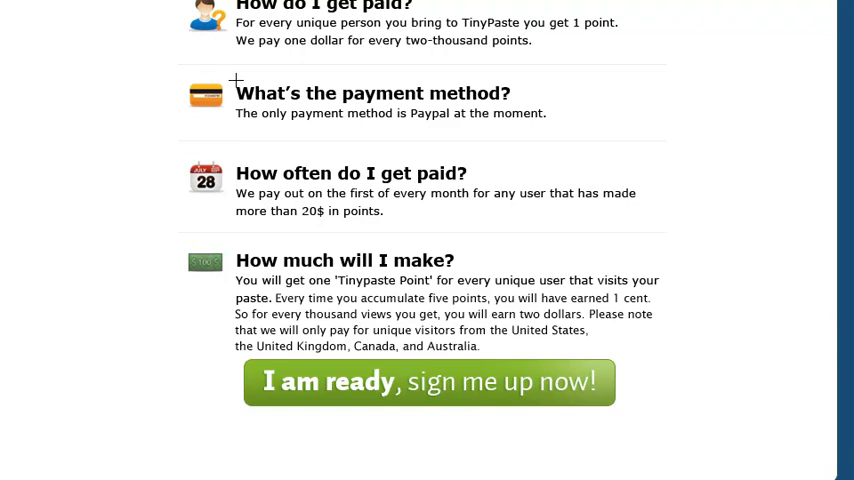
right_click(700, 375)
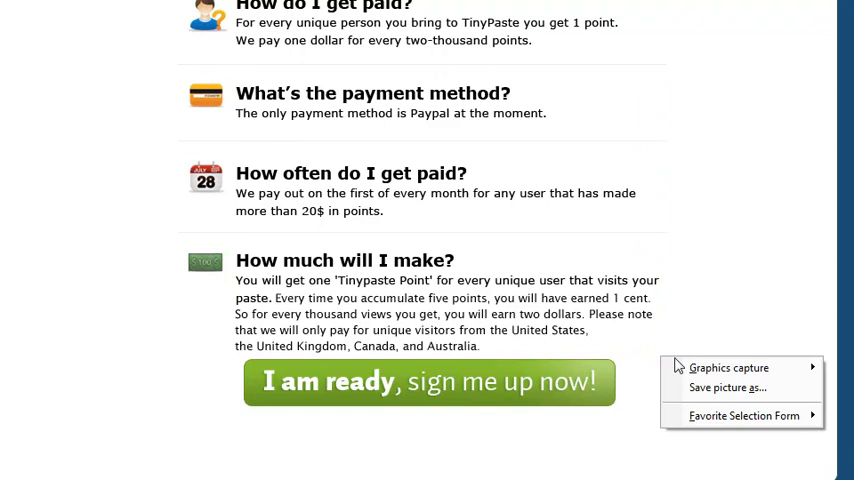
left_click(729, 367)
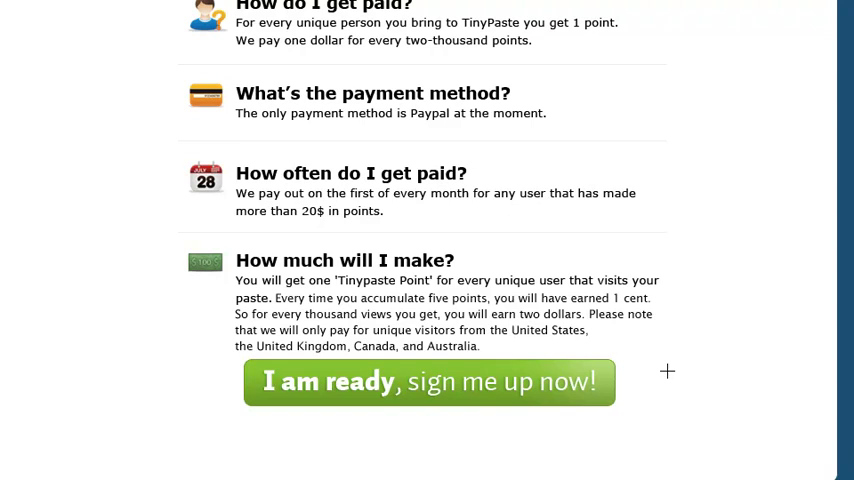
Pick Save picture as from the captured area's right-click menu.
right_click(205, 95)
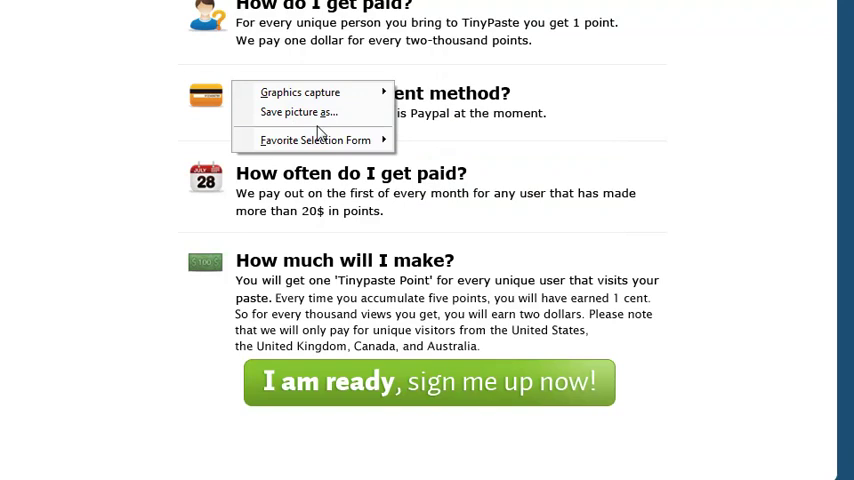
left_click(298, 111)
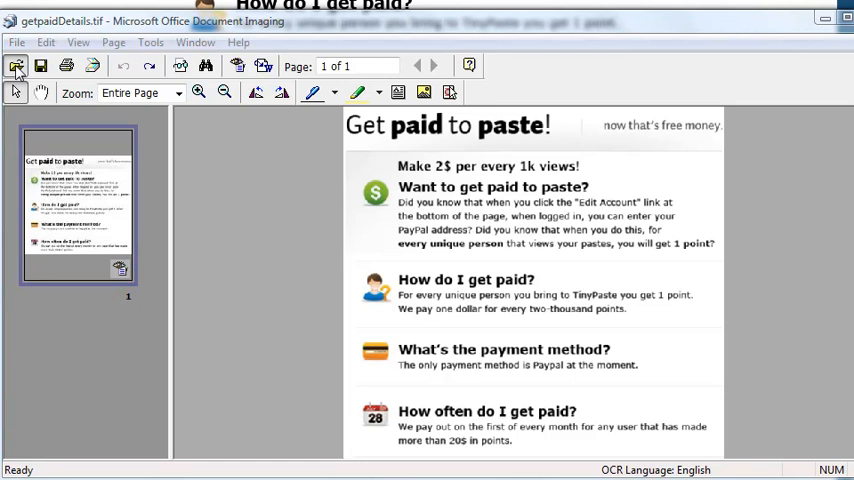
Click in the Document Imaging window showing the one-page getpaidDetails.tif.
left_click(16, 65)
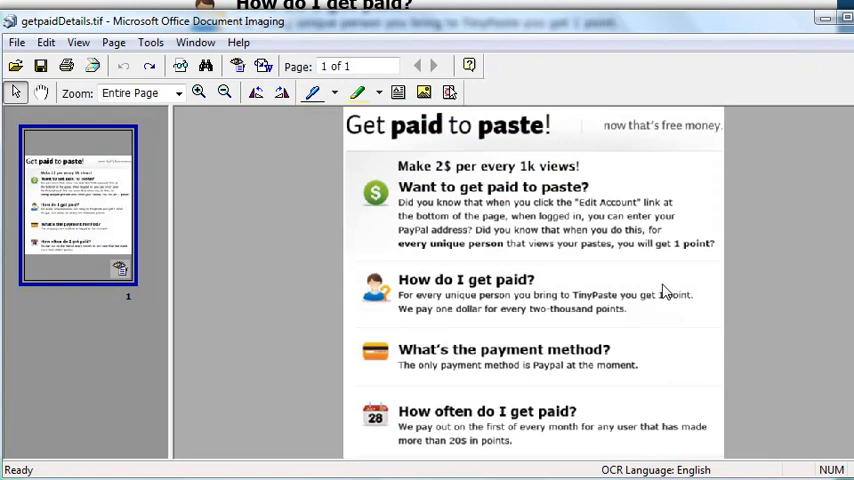
mouse_move(475, 88)
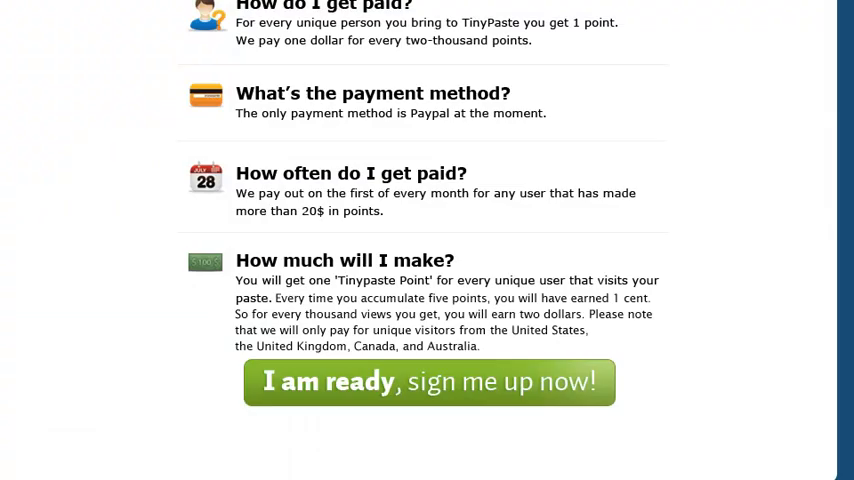
mouse_move(661, 350)
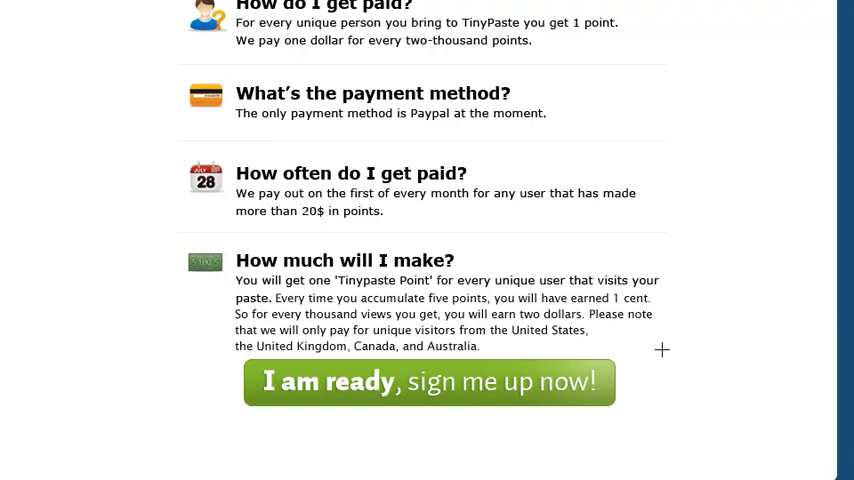
mouse_move(674, 355)
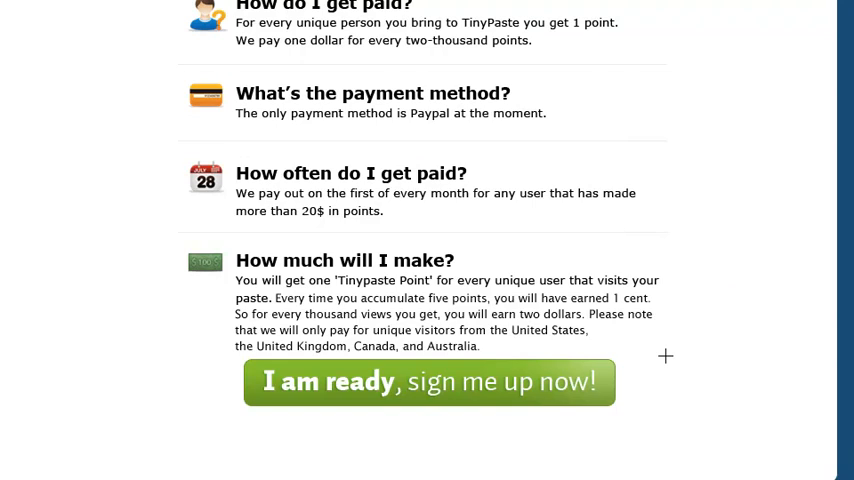
Choose Save picture as for the captured payment questions area.
right_click(205, 95)
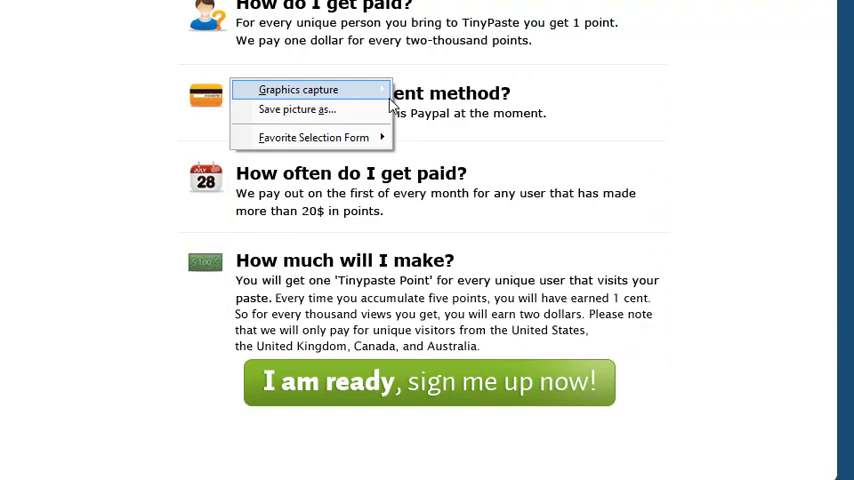
left_click(296, 109)
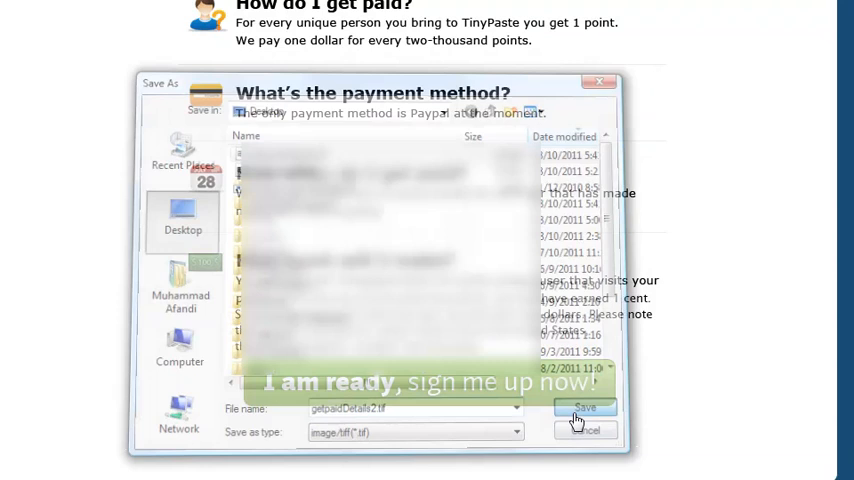
Save the second capture to the Desktop as getpaidDetails2.tif.
left_click(584, 408)
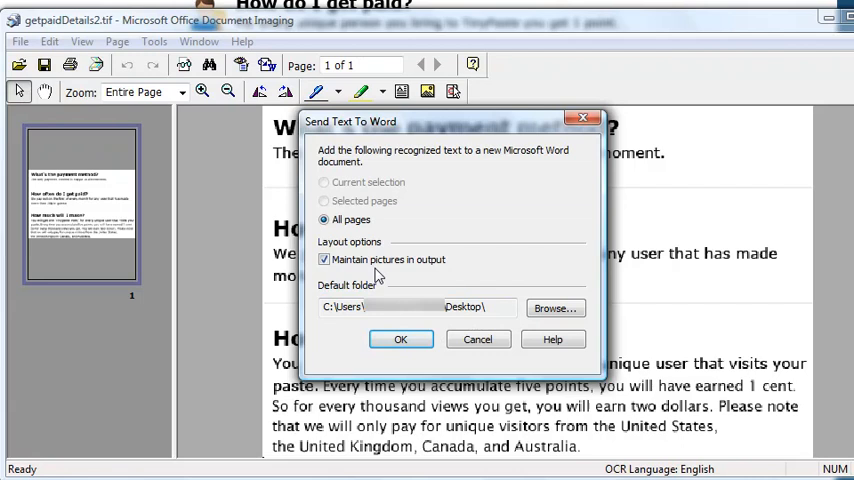
Send all pages of getpaidDetails2.tif's recognized text, with pictures, into a new Word document.
left_click(400, 339)
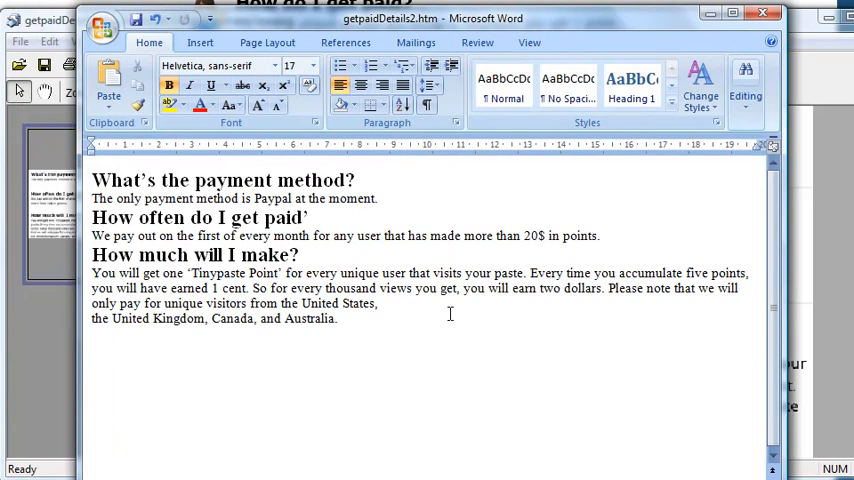
key("ctrl+a")
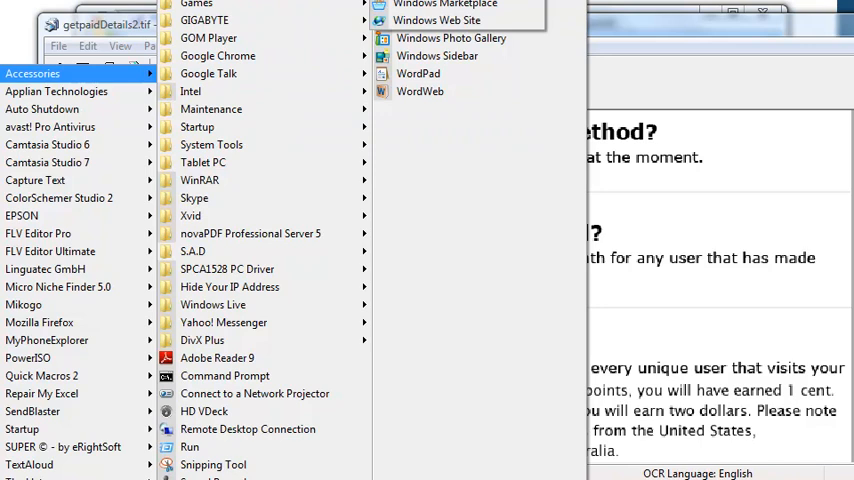
mouse_move(450, 10)
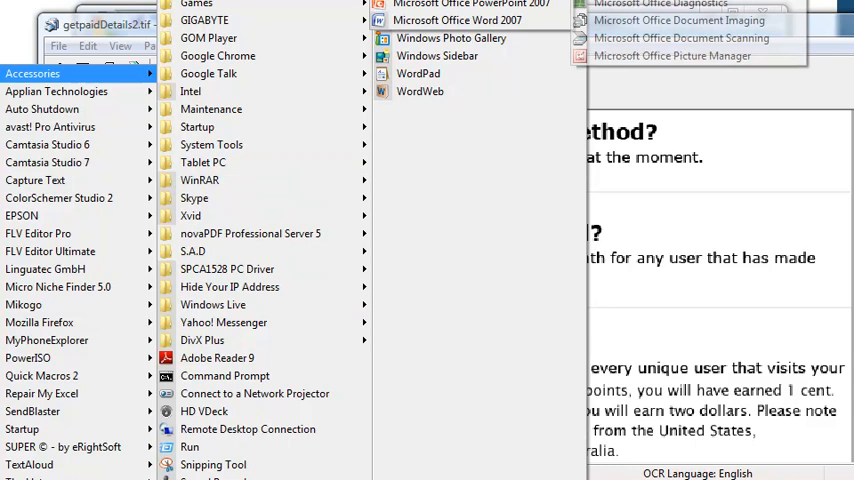
mouse_move(678, 20)
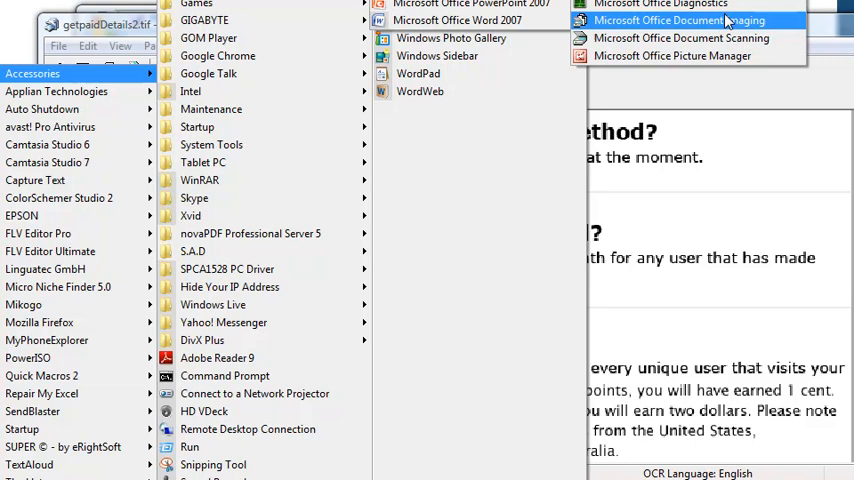
mouse_move(683, 38)
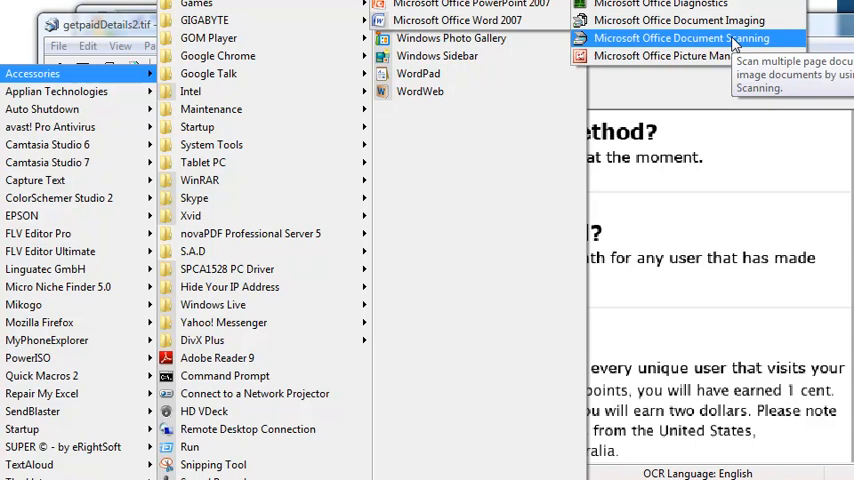